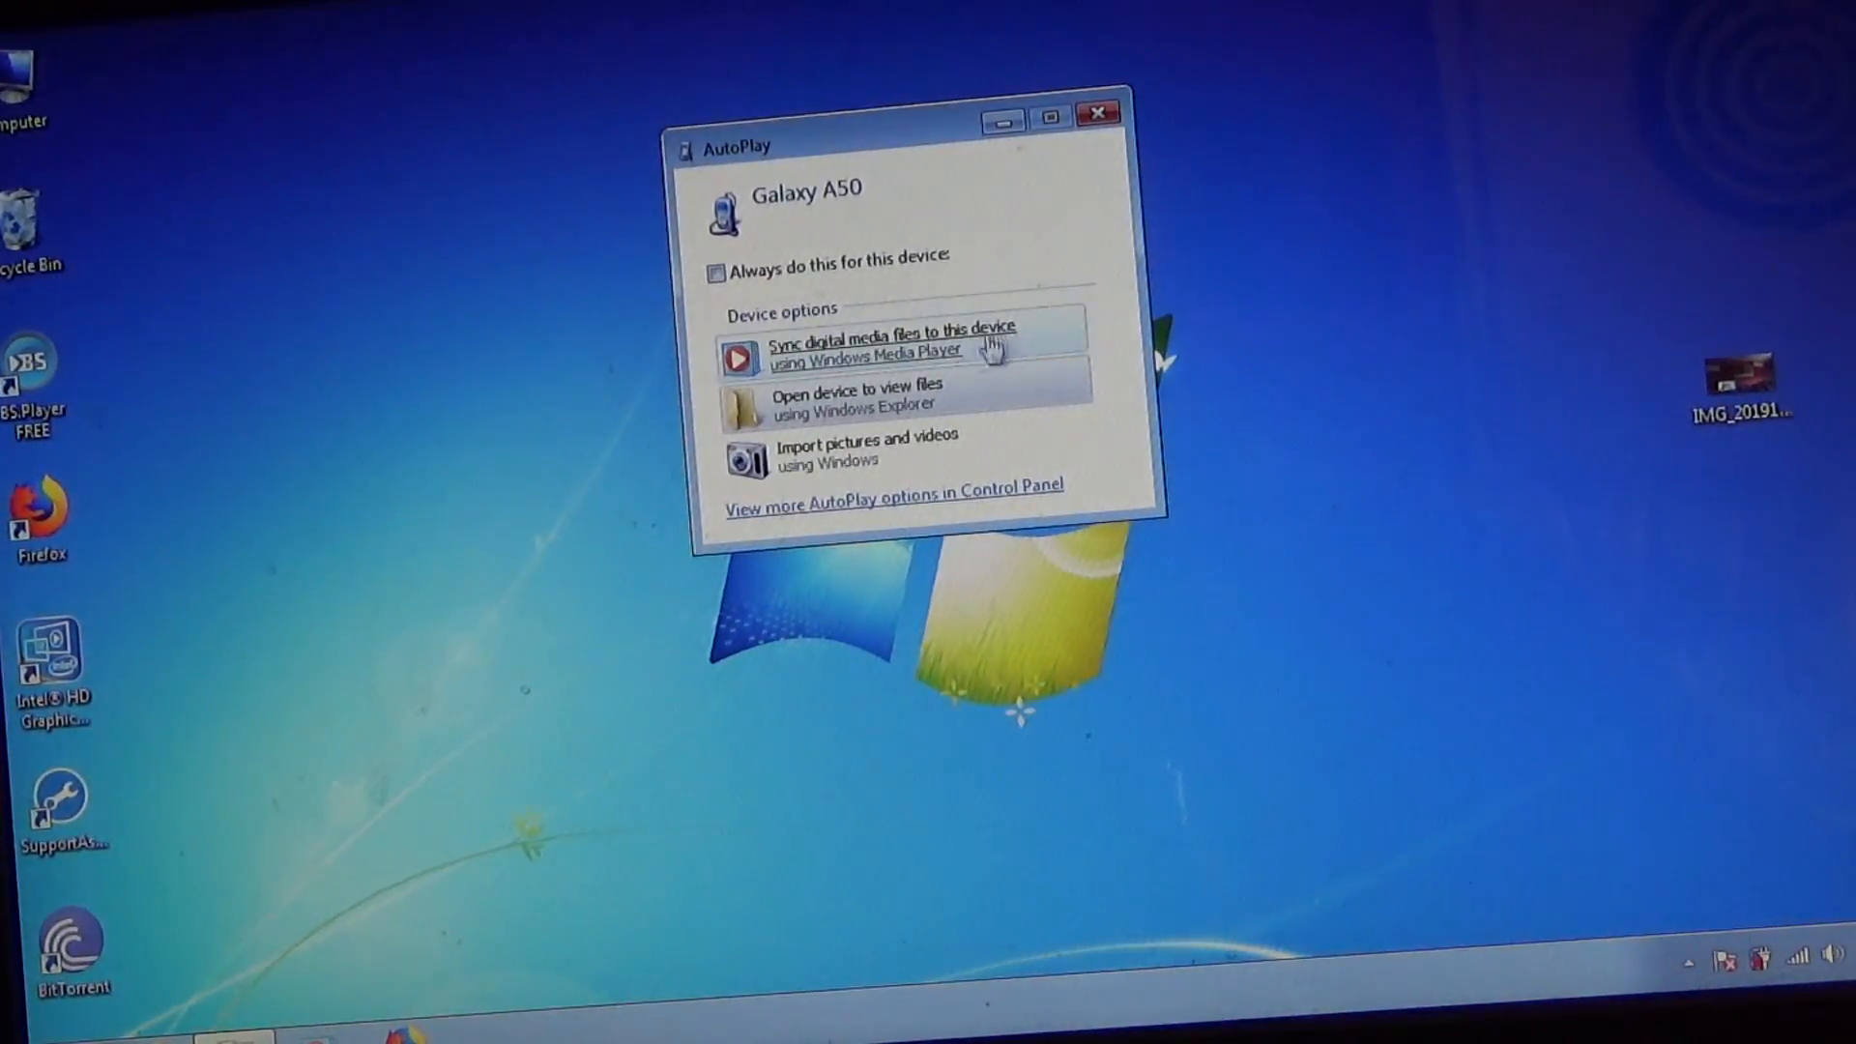
{"action": "mouse_move", "coordinate": [871, 408]}
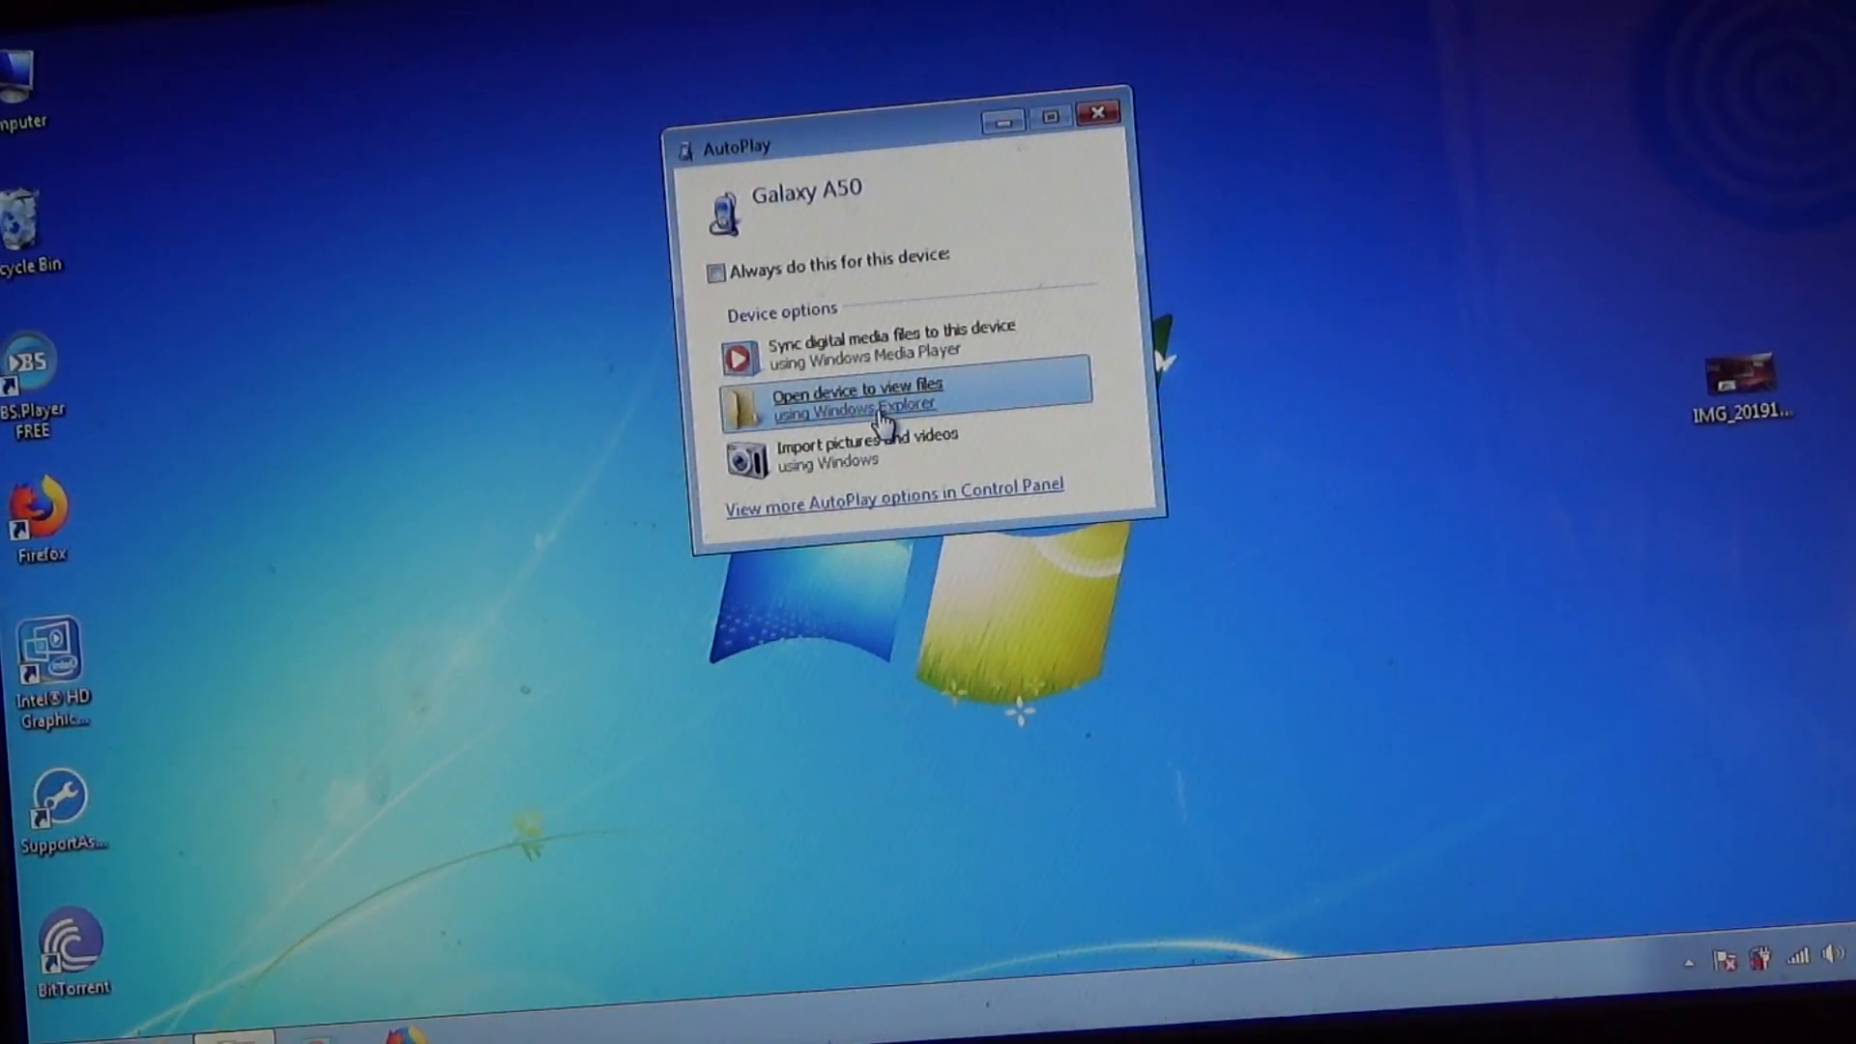
Choose 'Open device to view files' for the Galaxy A50 in AutoPlay.
{"action": "left_click", "coordinate": [865, 395]}
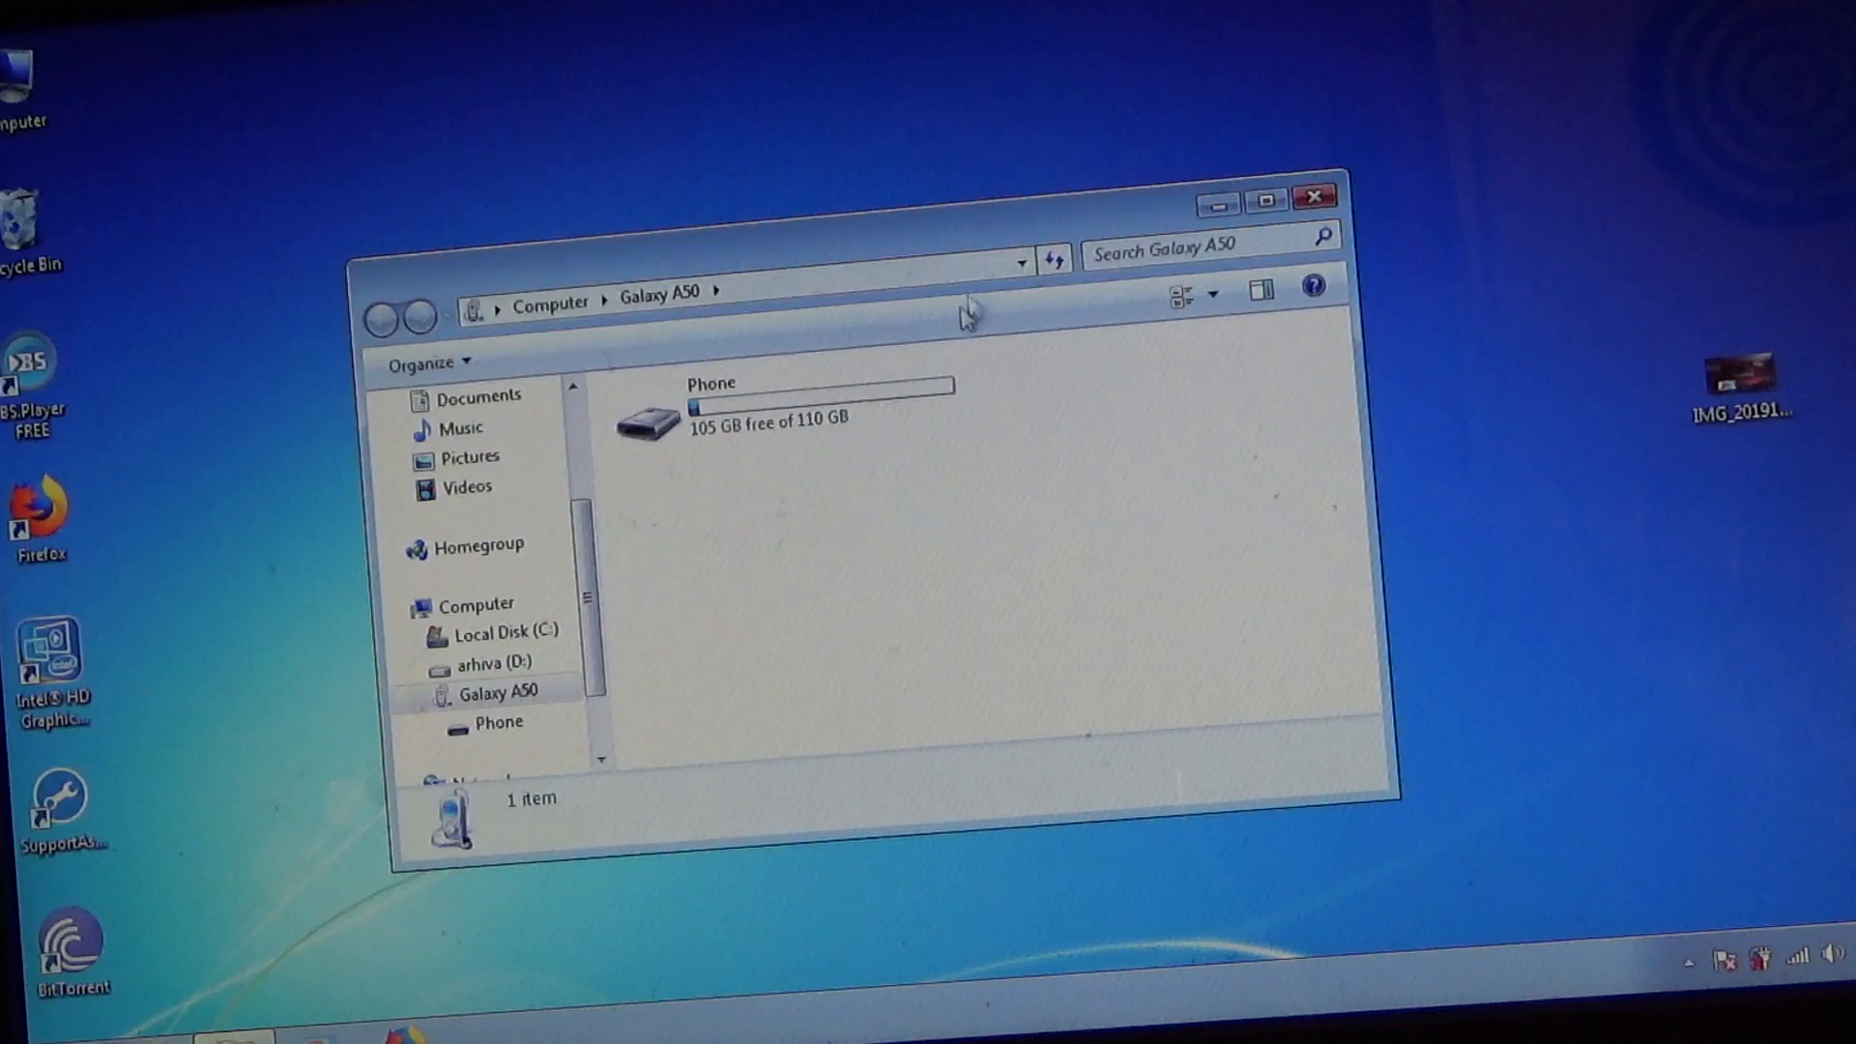
Enter the Galaxy A50's Phone storage and go into its DCIM folder.
{"action": "double_click", "coordinate": [651, 413]}
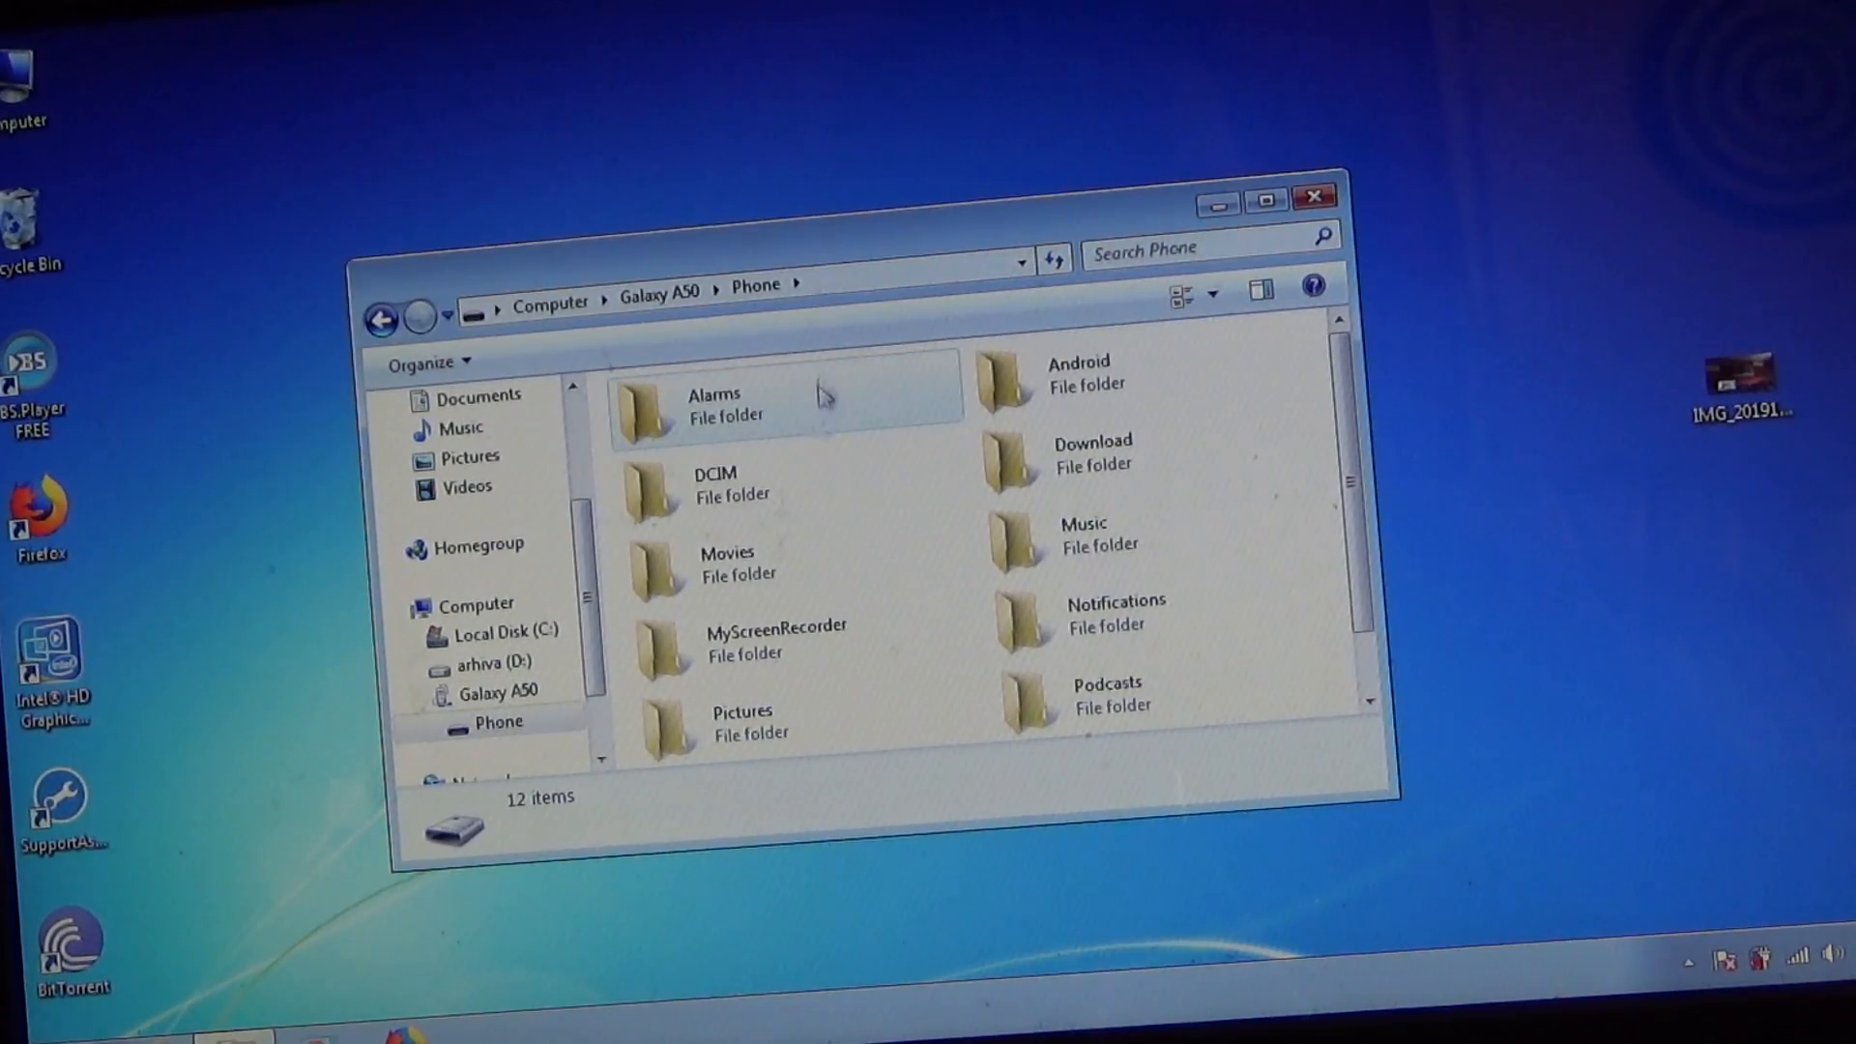
{"action": "left_click", "coordinate": [727, 468]}
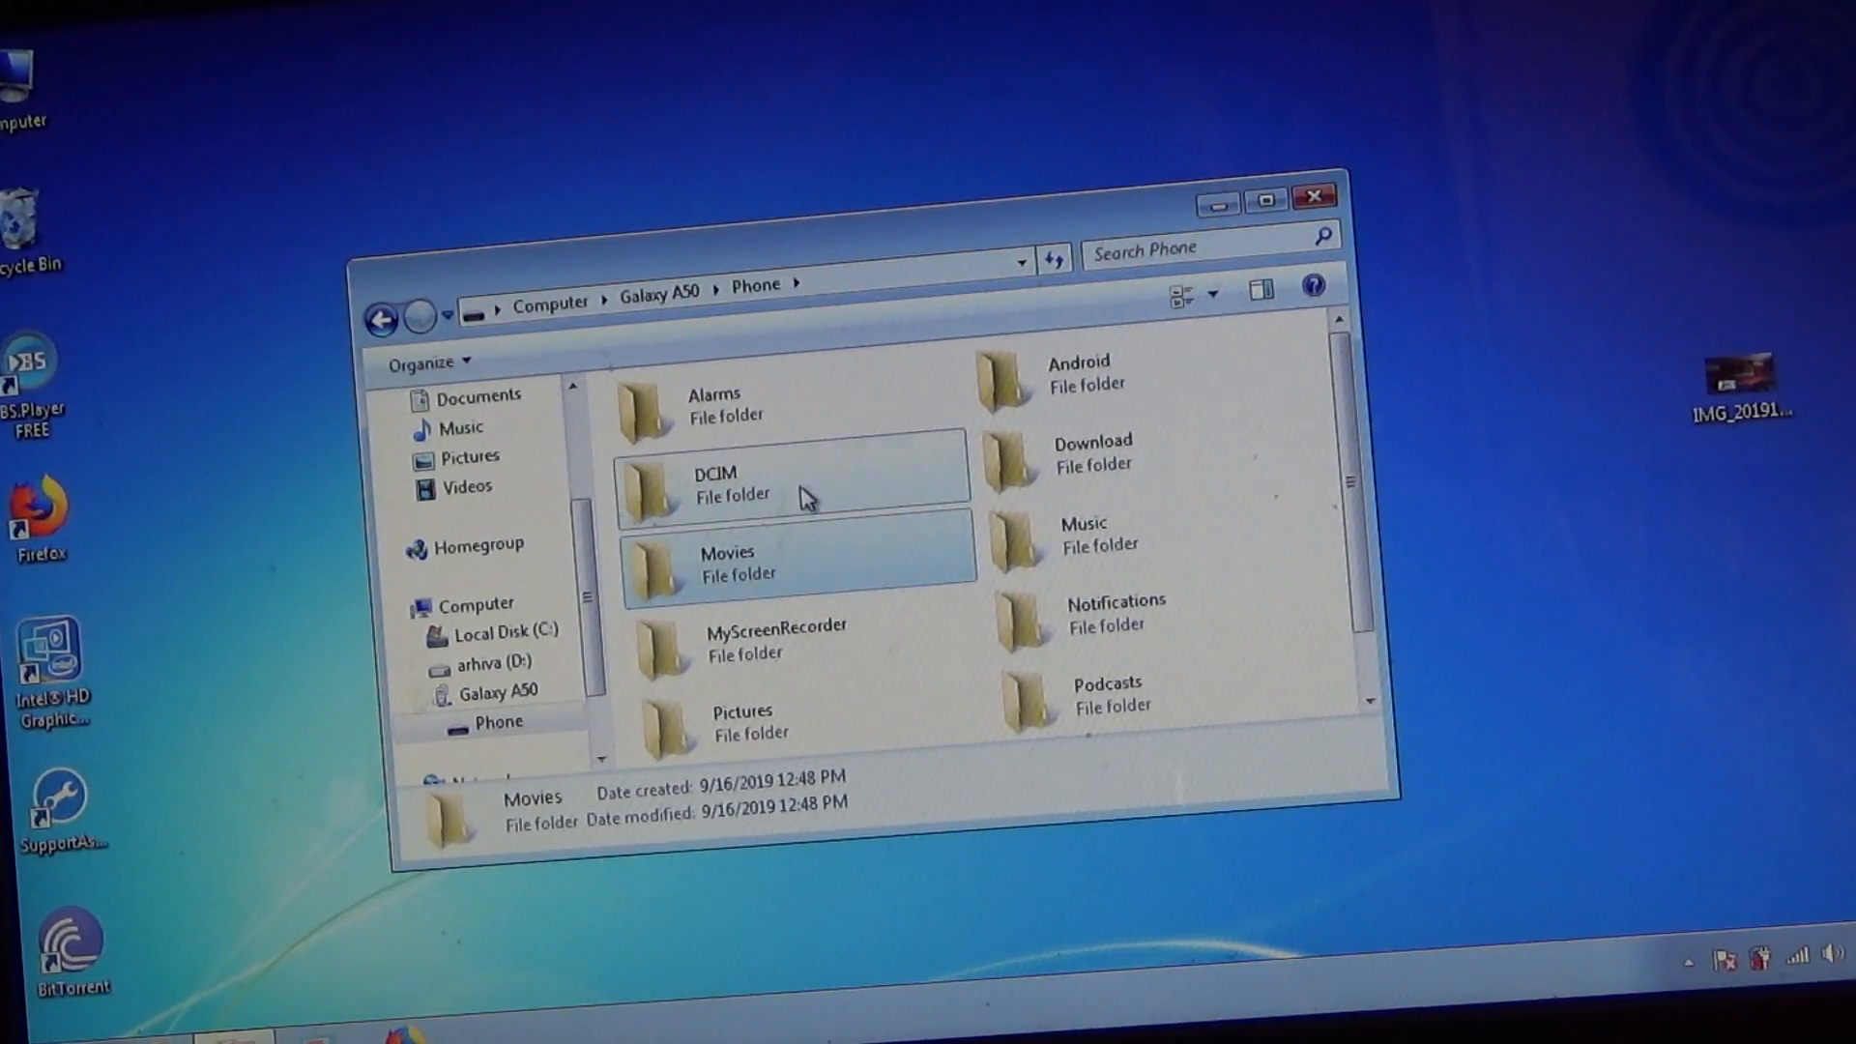
{"action": "double_click", "coordinate": [710, 483]}
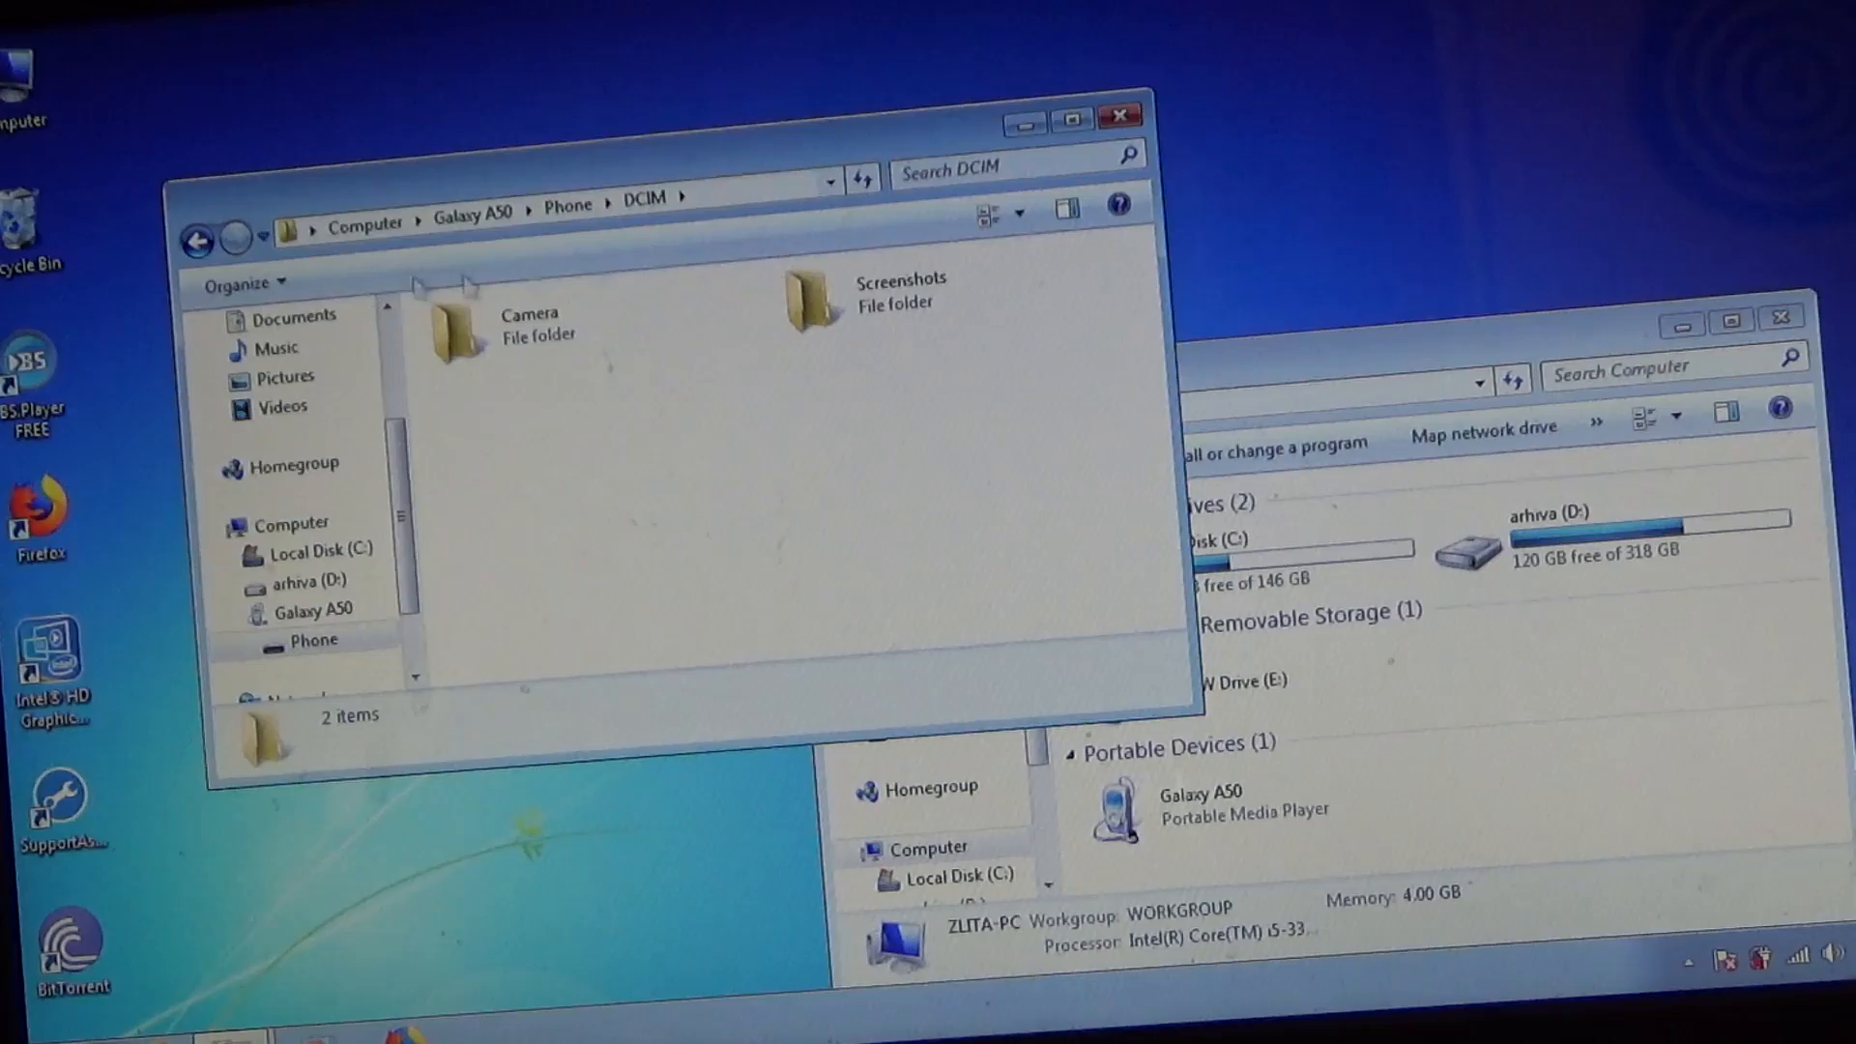
Go back to Phone storage and enter the phone's Music folder with its one MP3.
{"action": "left_click", "coordinate": [197, 238]}
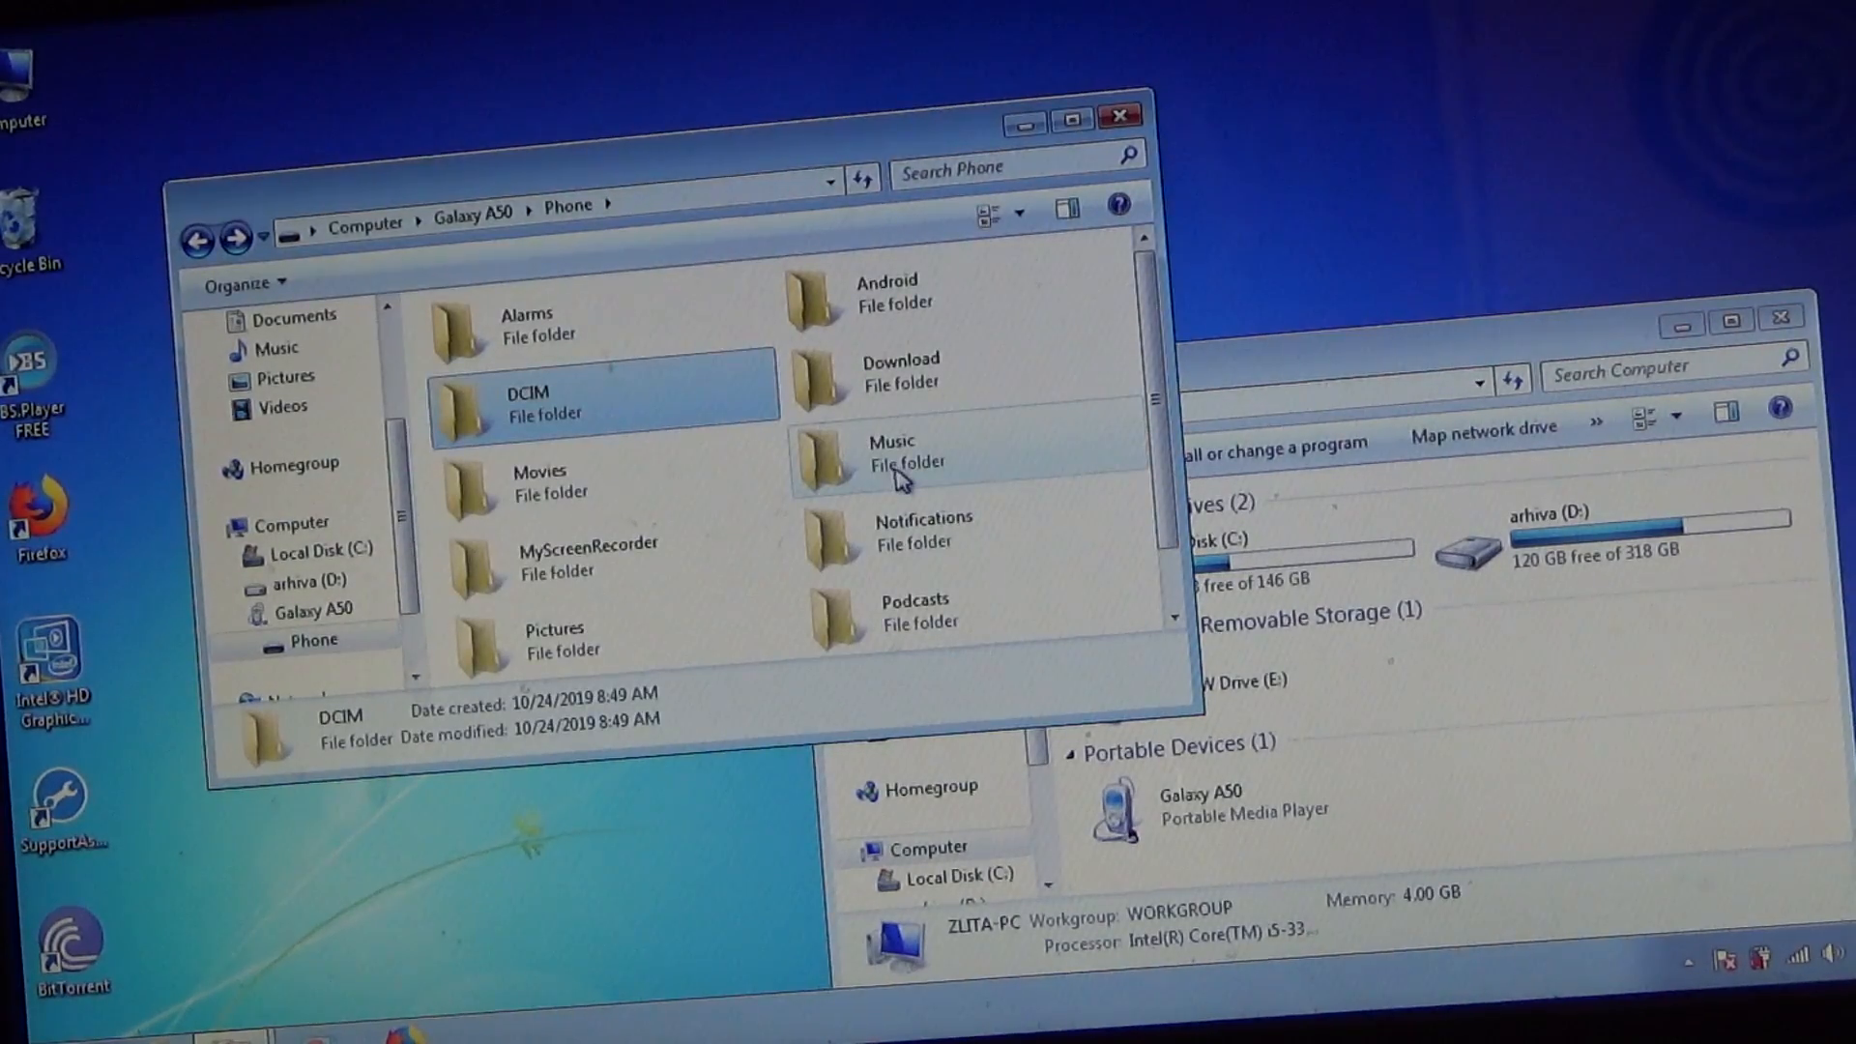
{"action": "double_click", "coordinate": [889, 450]}
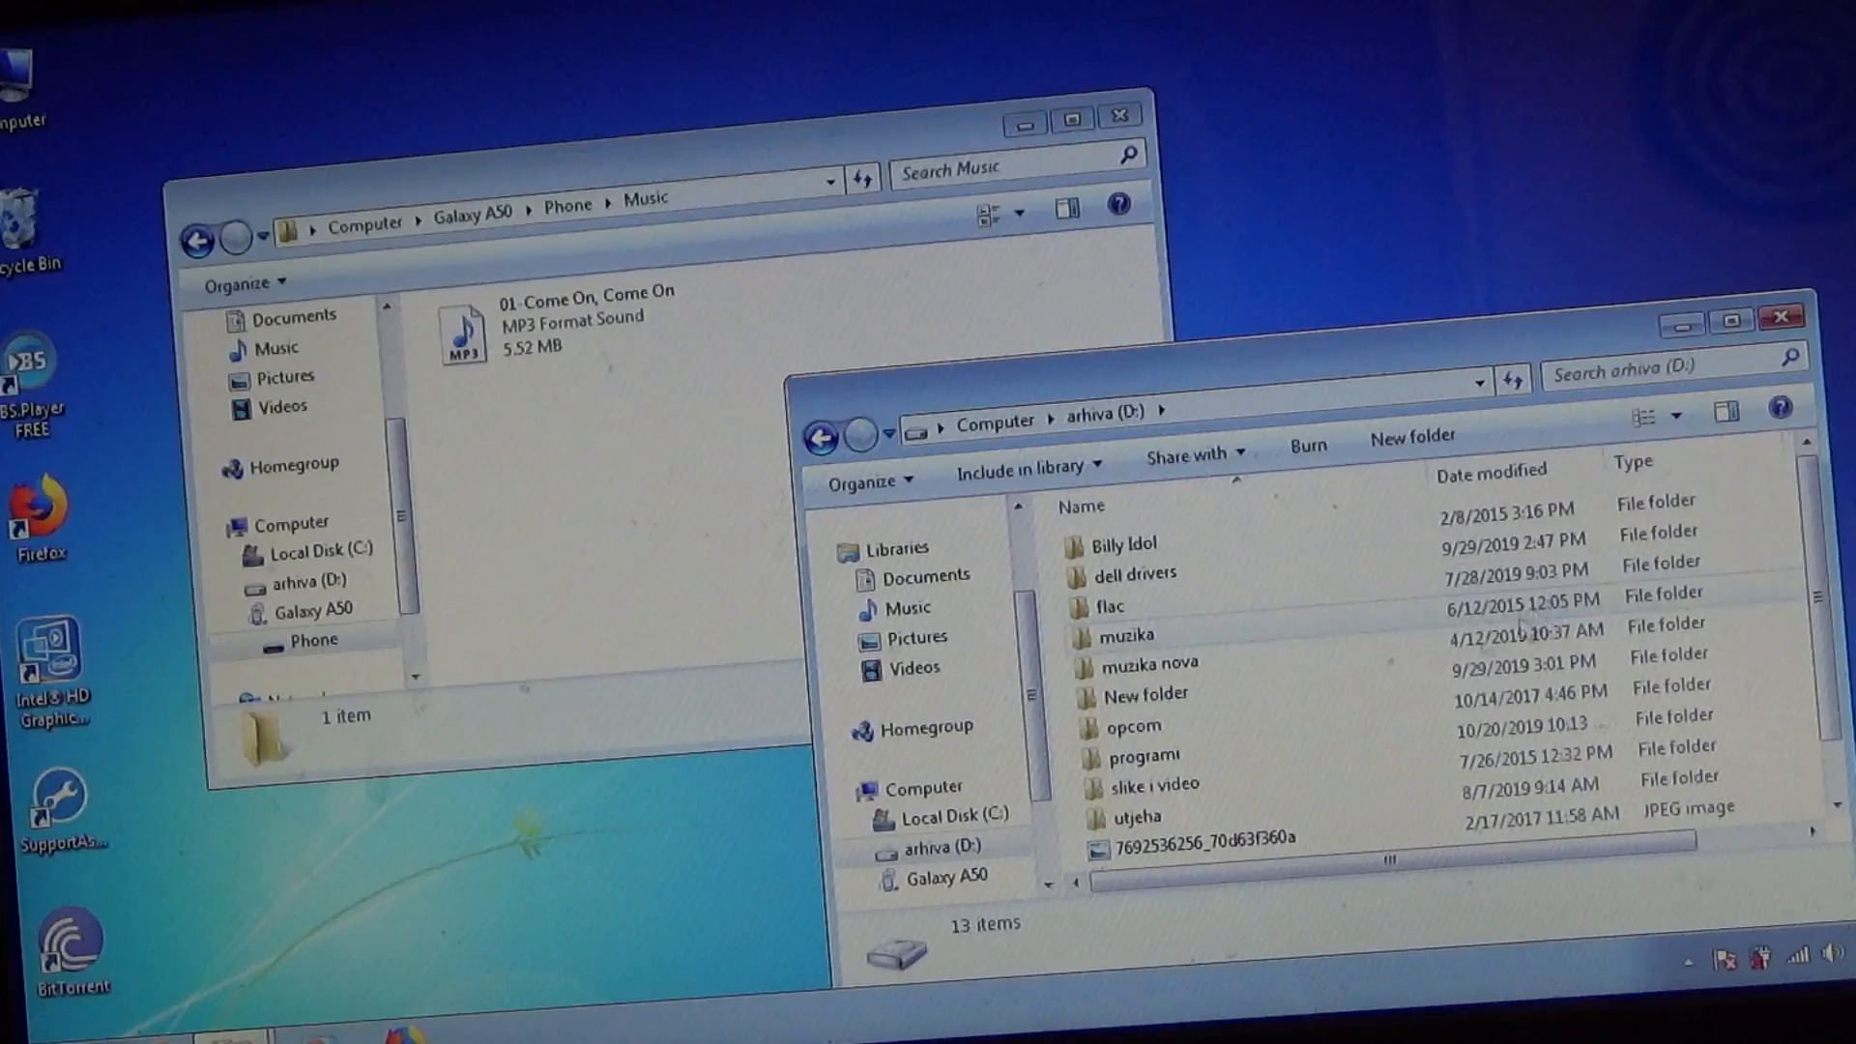
In the D: drive window, enter muzika and then the BILLY IDOL albums folder.
{"action": "double_click", "coordinate": [1124, 636]}
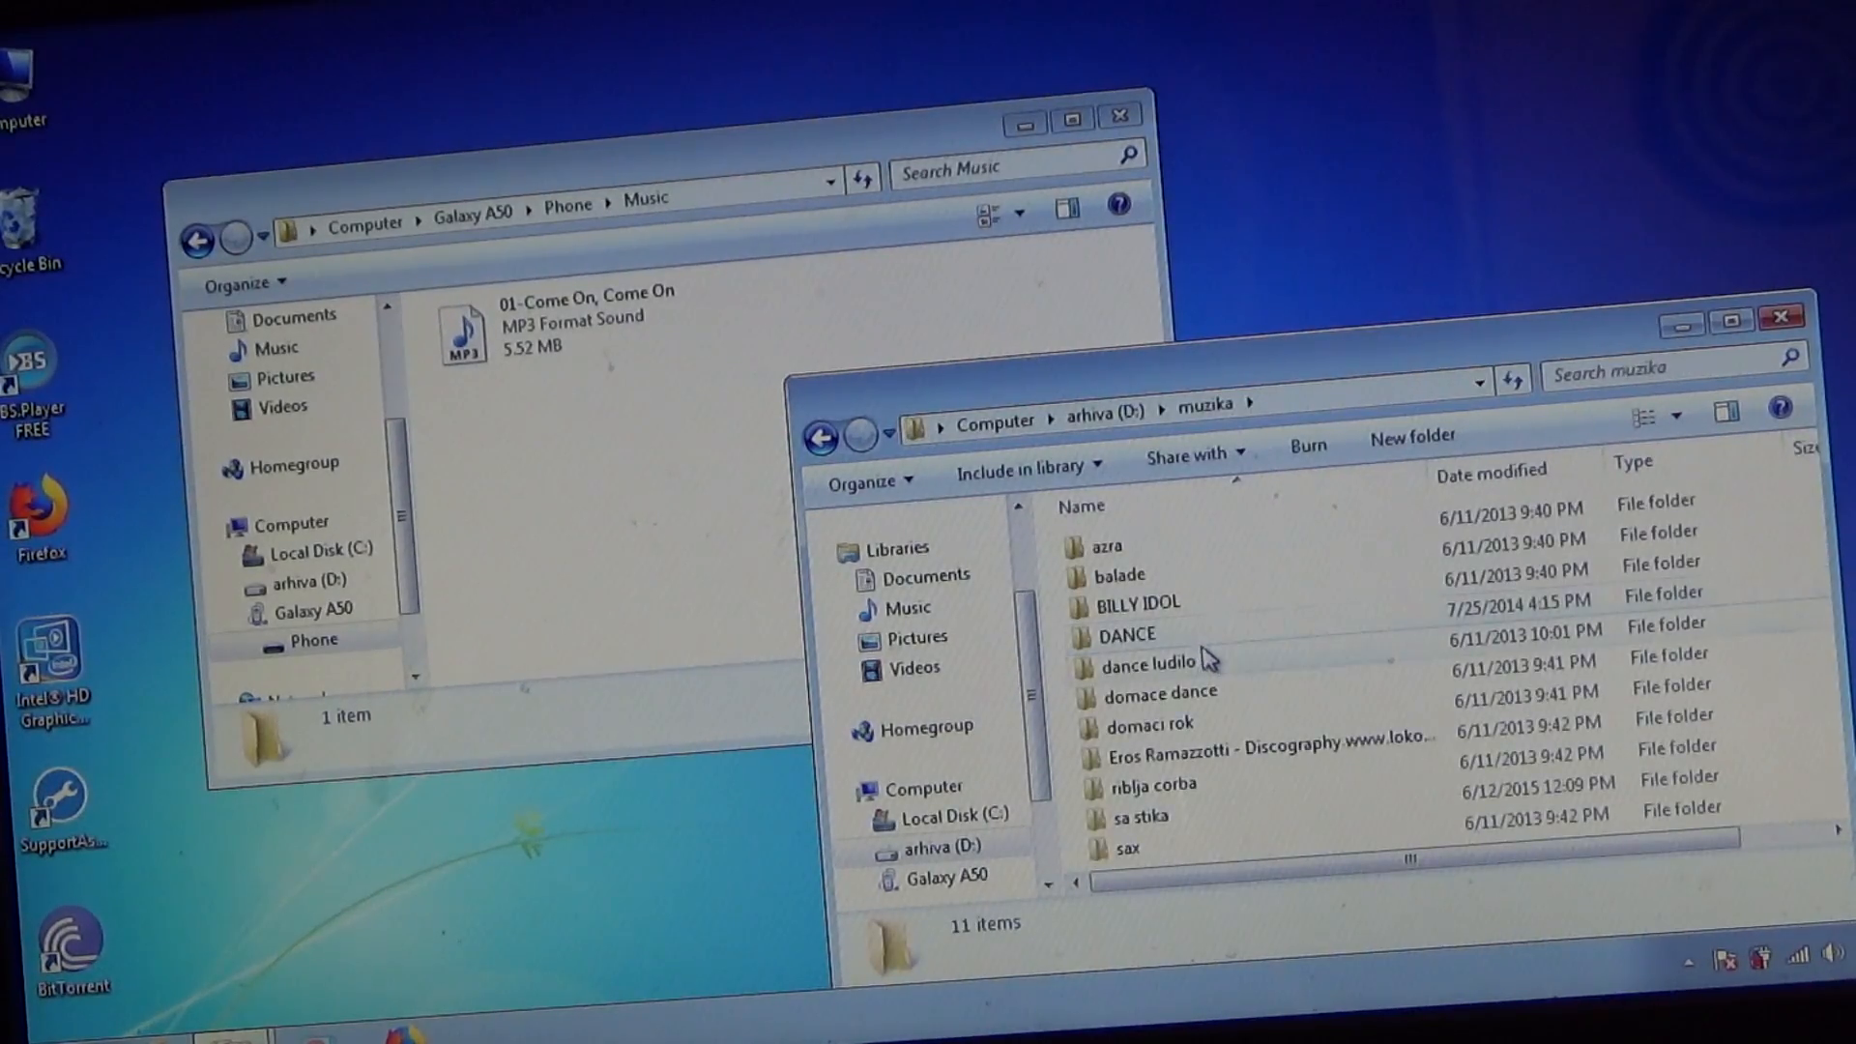
{"action": "double_click", "coordinate": [1139, 603]}
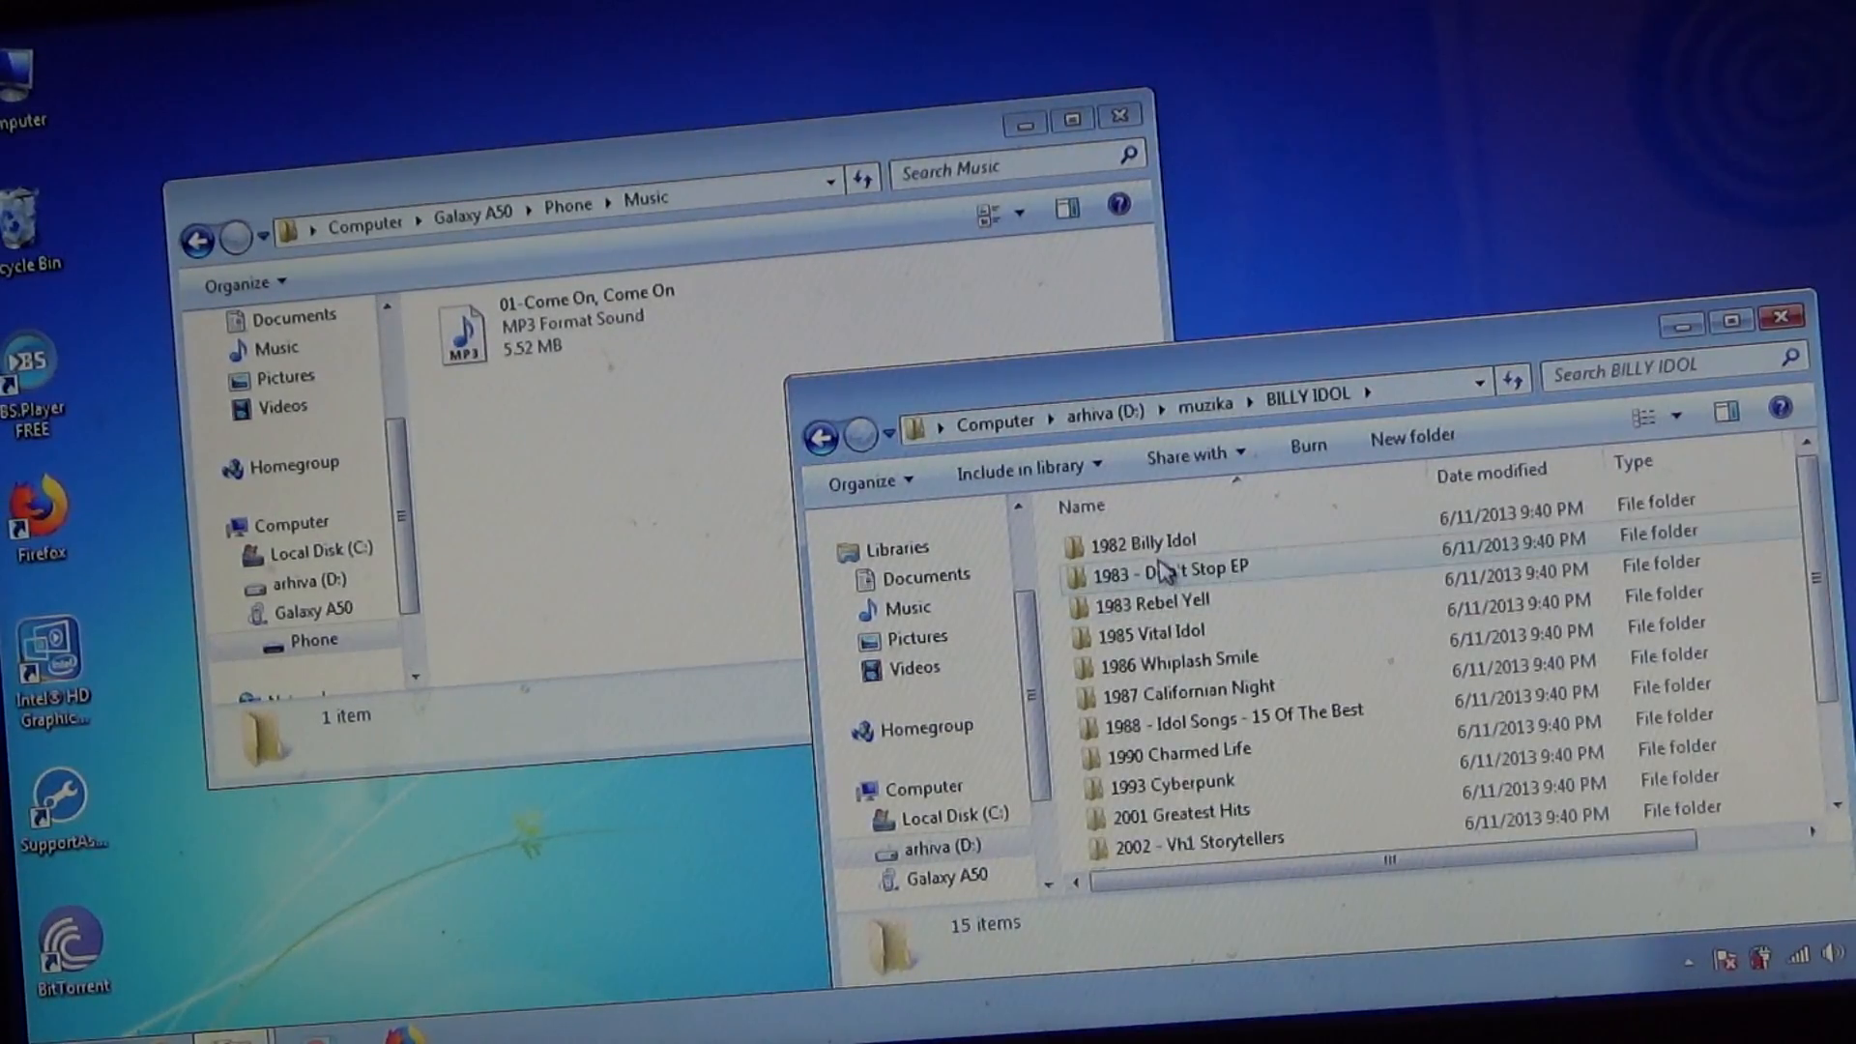